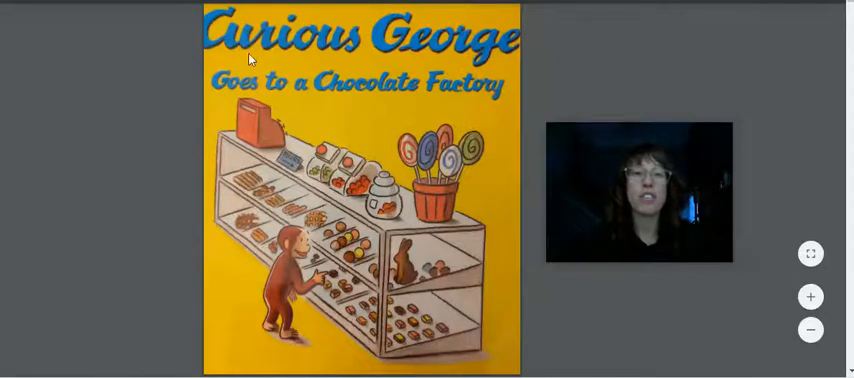
mouse_move(140, 306)
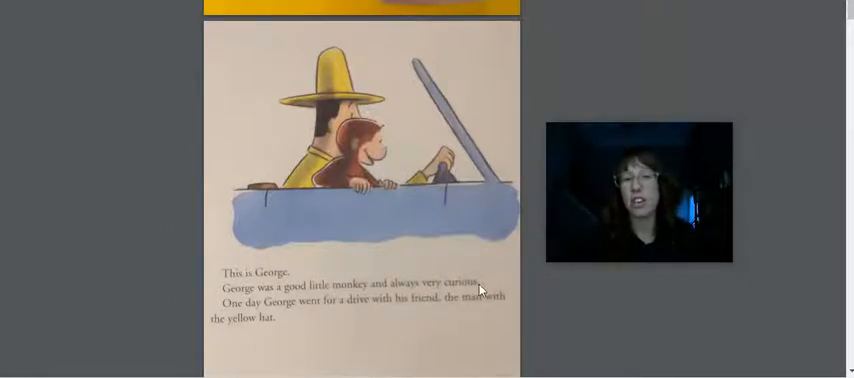
mouse_move(320, 312)
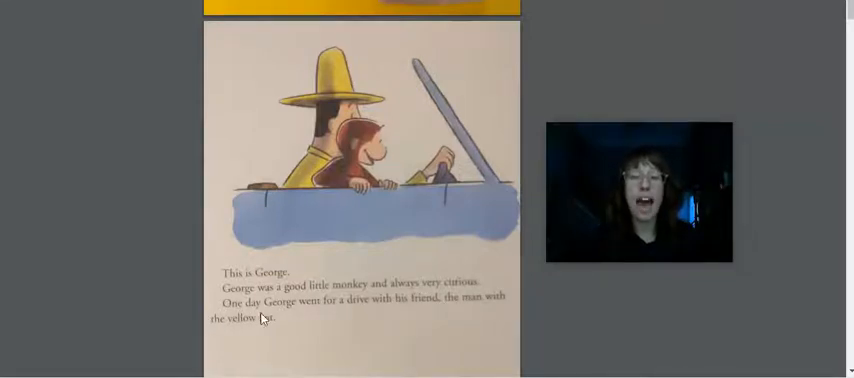
scroll(down, 3)
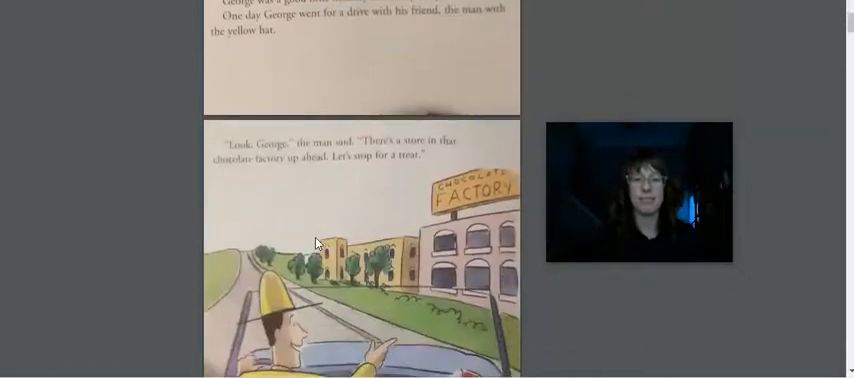
scroll(down, 3)
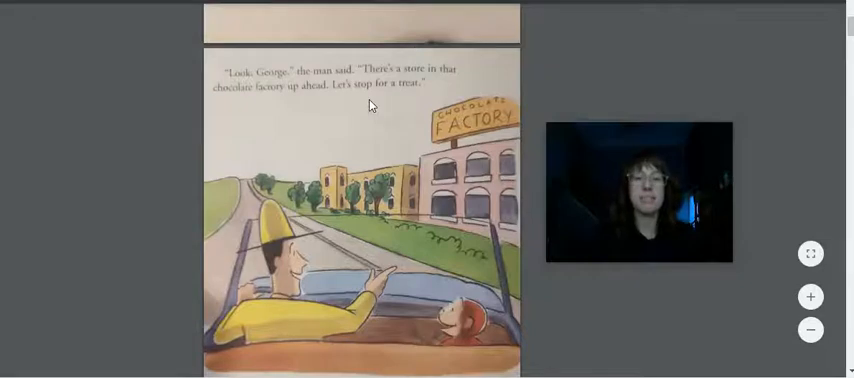
scroll(down, 3)
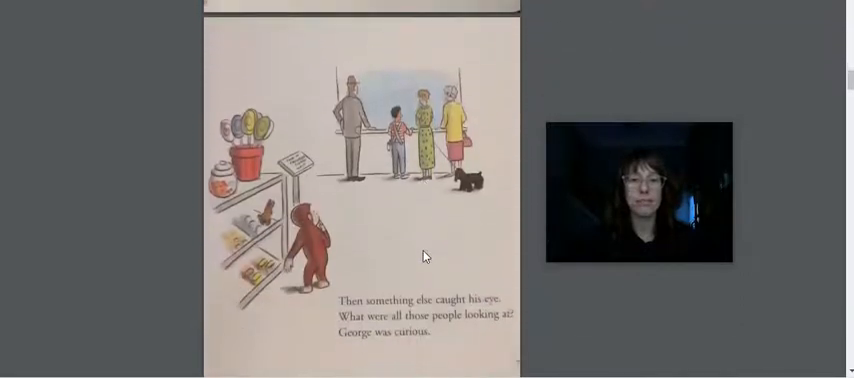
scroll(down, 3)
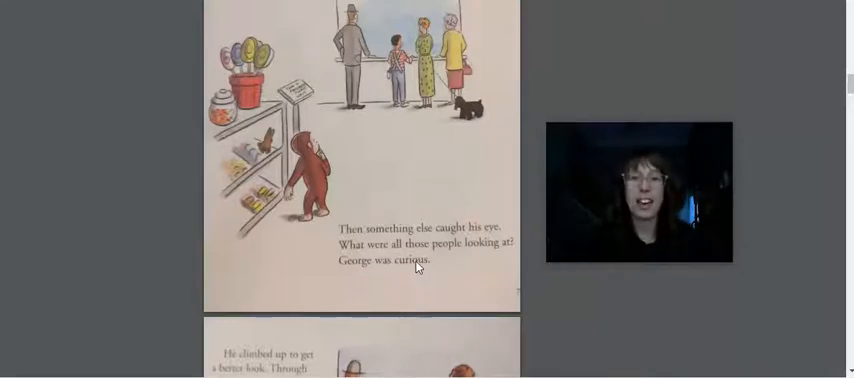
scroll(down, 3)
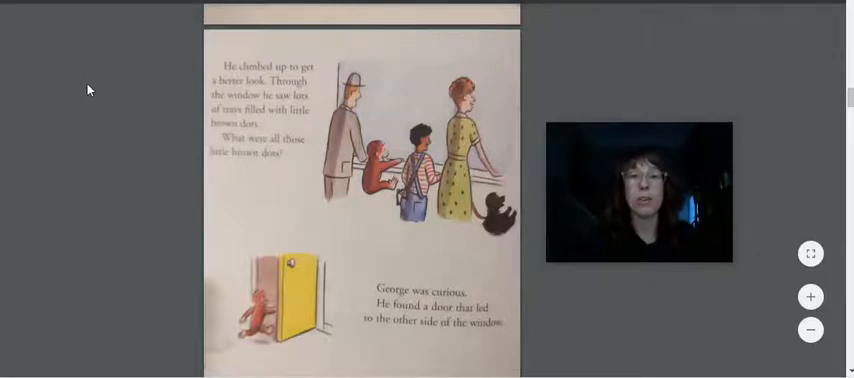
scroll(down, 3)
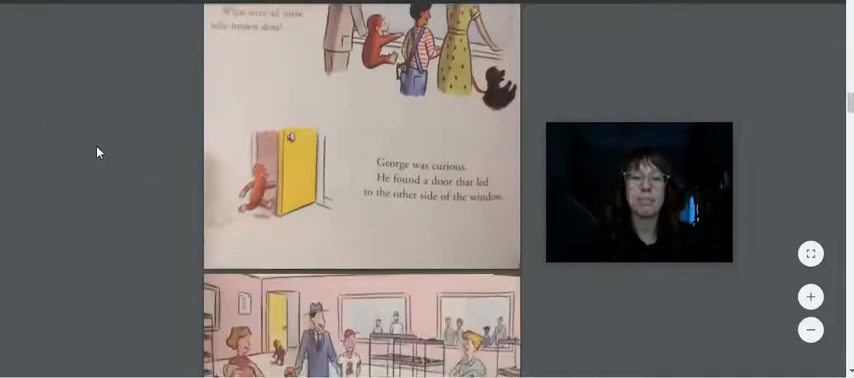
scroll(down, 3)
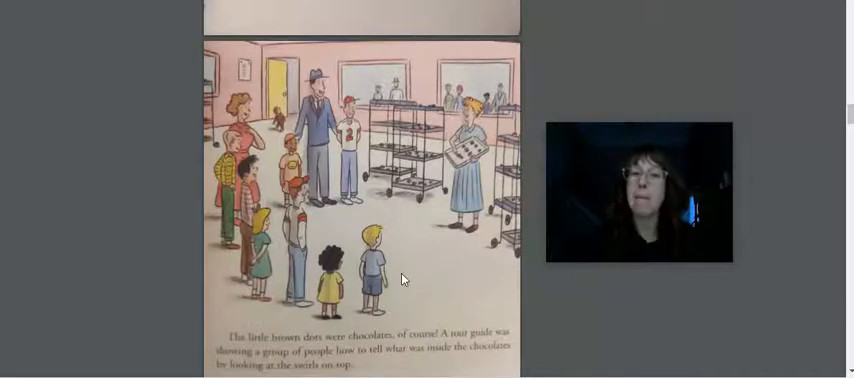
scroll(down, 3)
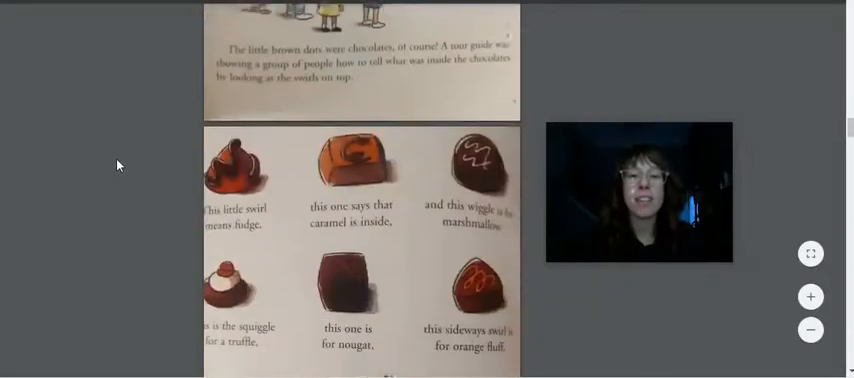
scroll(down, 3)
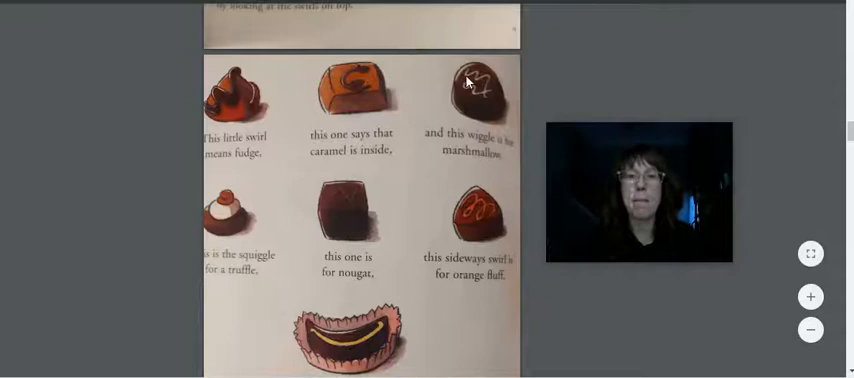
mouse_move(224, 252)
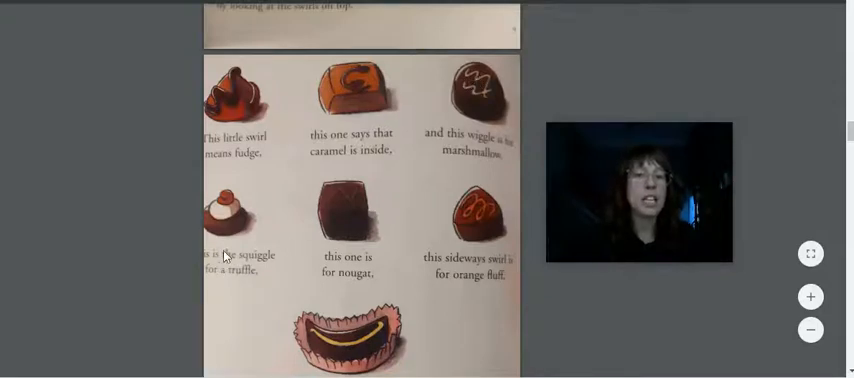
mouse_move(232, 204)
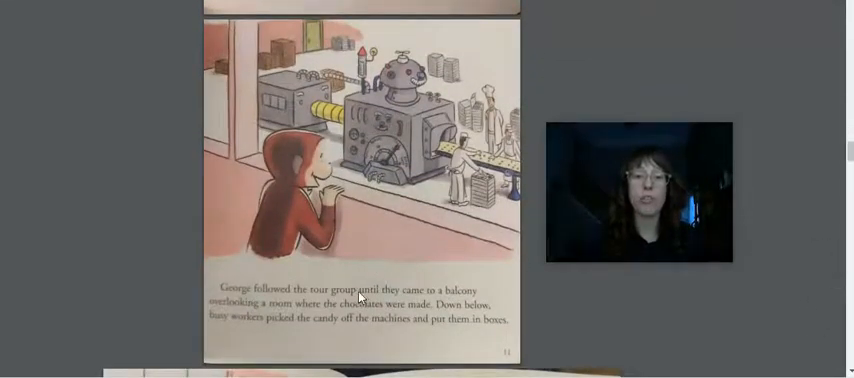
mouse_move(210, 324)
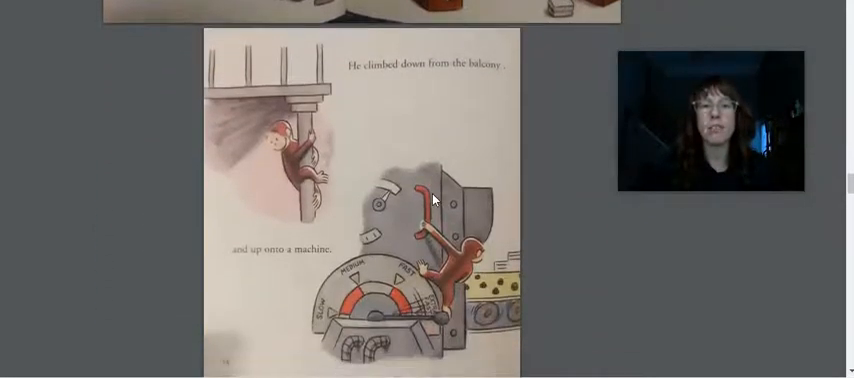
scroll(down, 3)
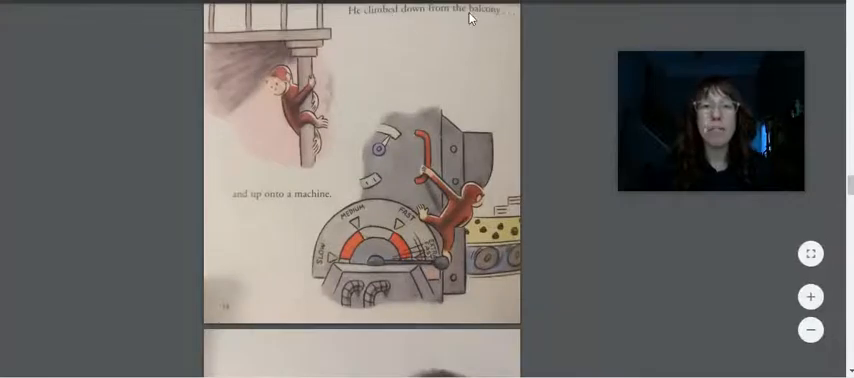
mouse_move(288, 200)
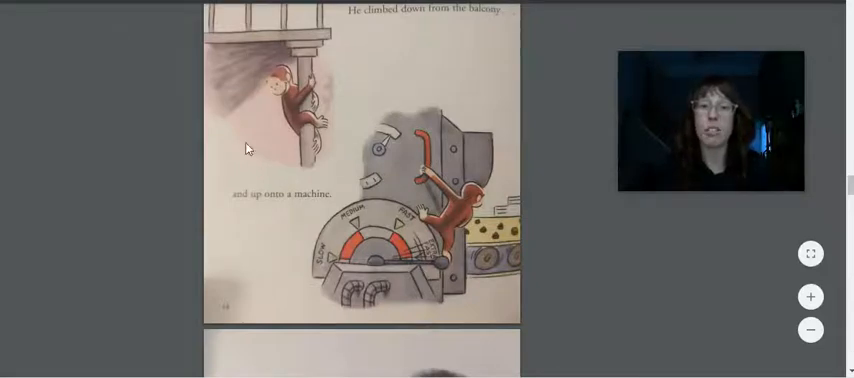
scroll(down, 3)
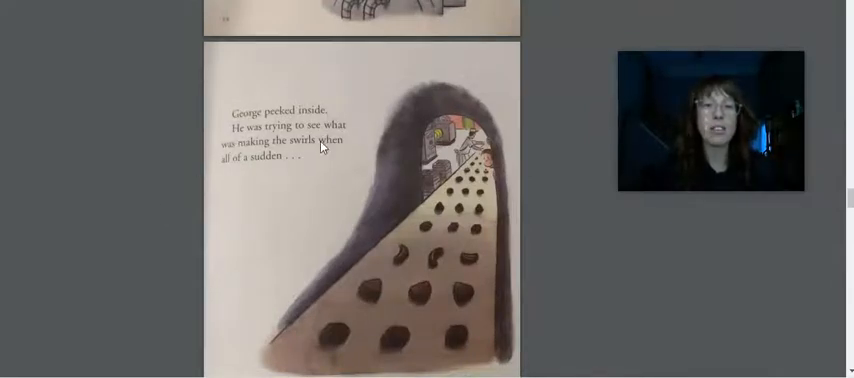
mouse_move(252, 168)
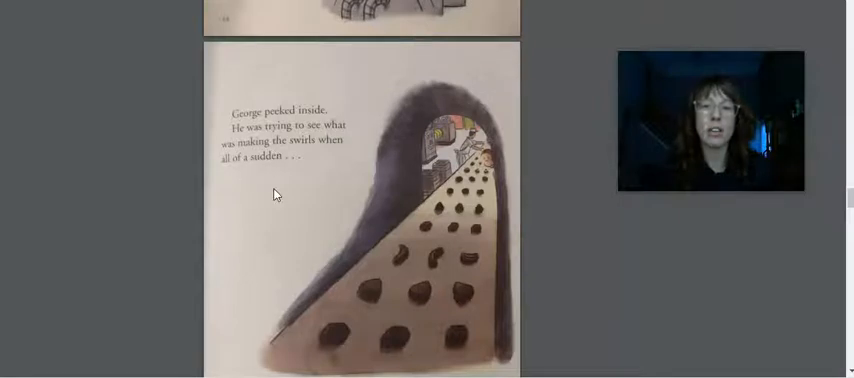
scroll(down, 3)
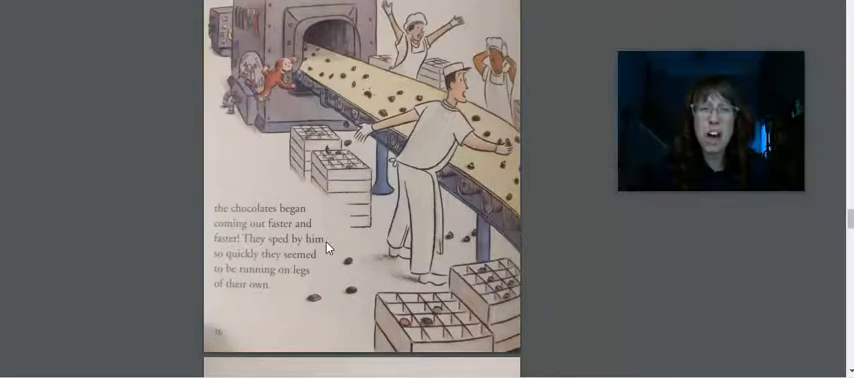
scroll(down, 3)
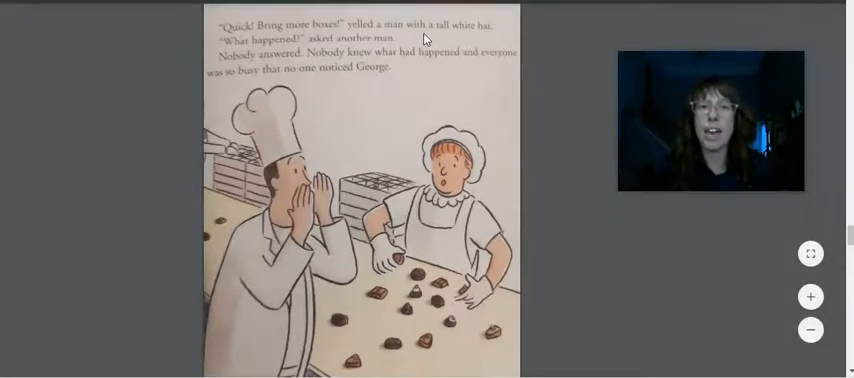
mouse_move(208, 62)
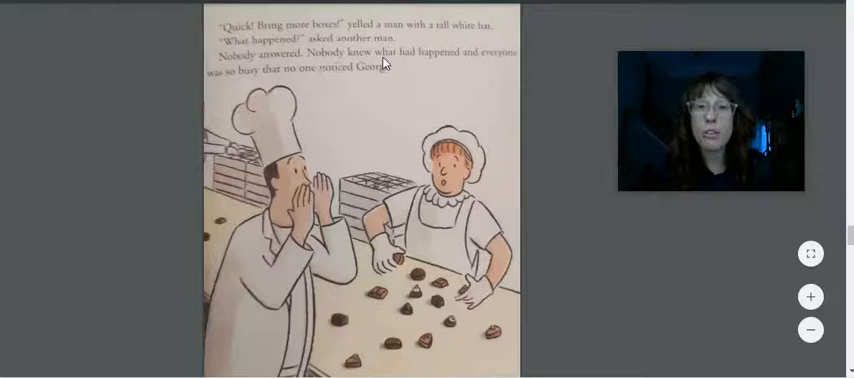
mouse_move(244, 84)
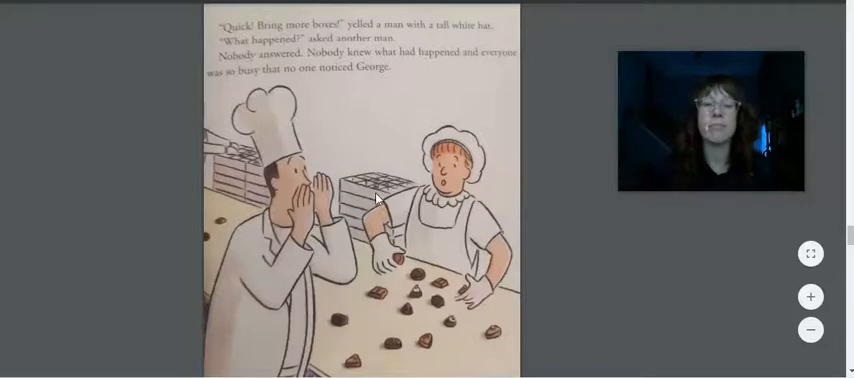
scroll(down, 3)
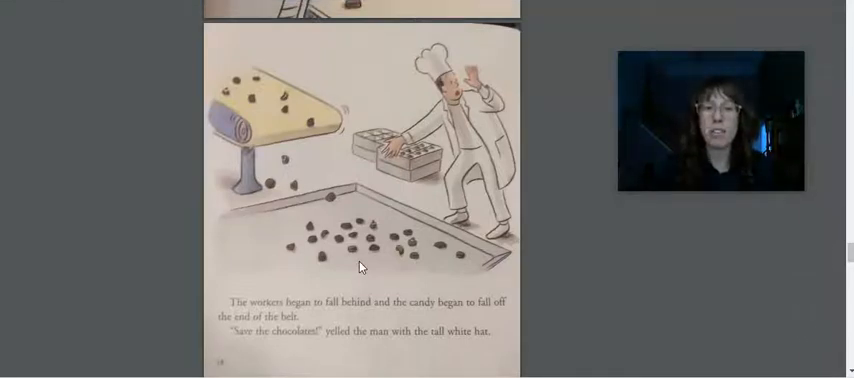
scroll(down, 3)
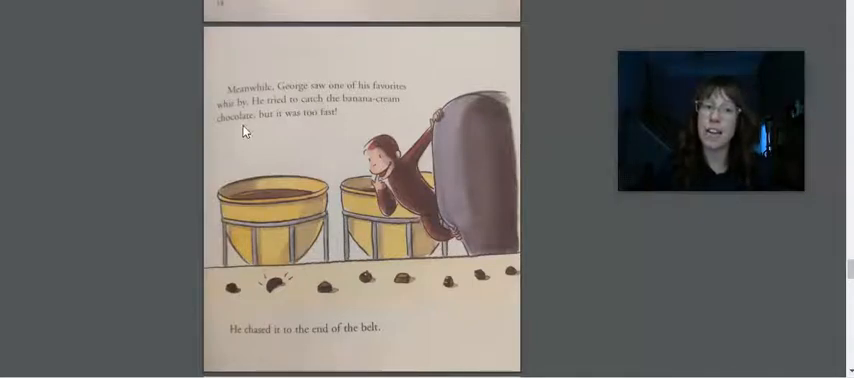
mouse_move(352, 124)
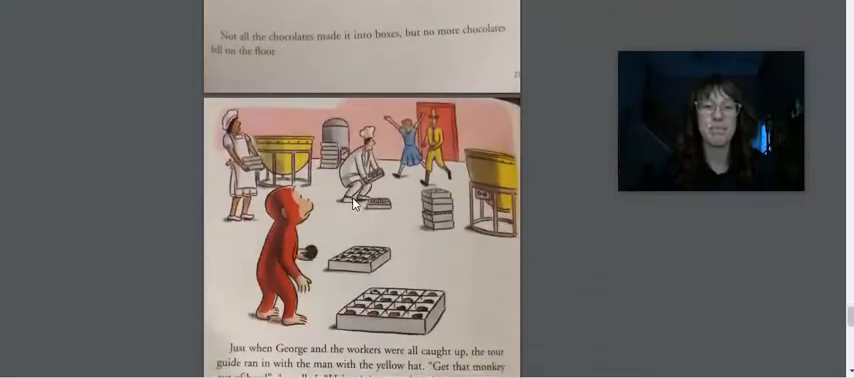
scroll(down, 3)
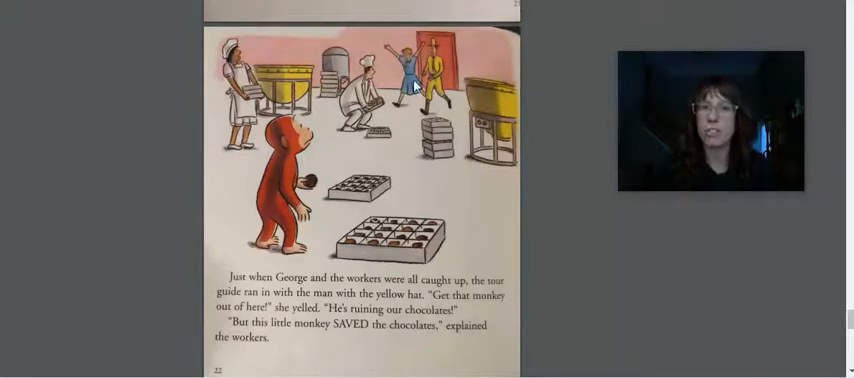
scroll(down, 3)
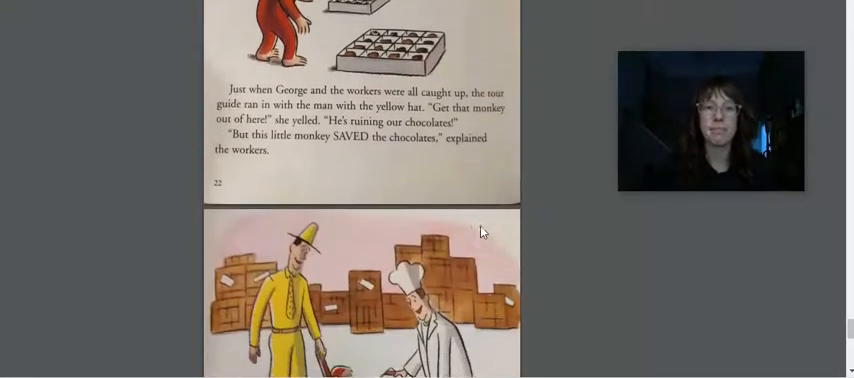
scroll(down, 3)
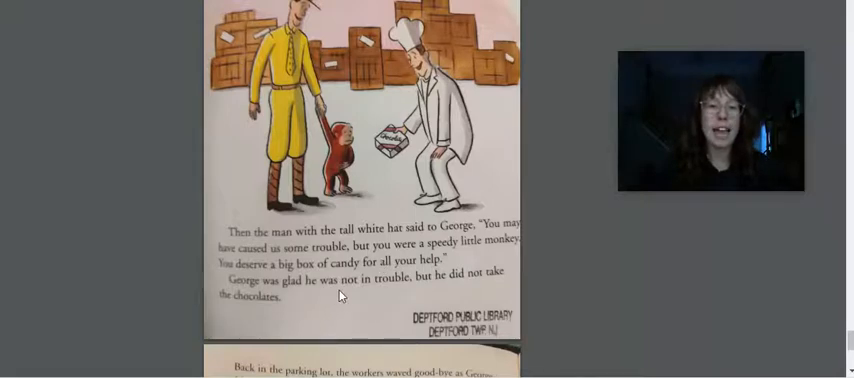
mouse_move(400, 288)
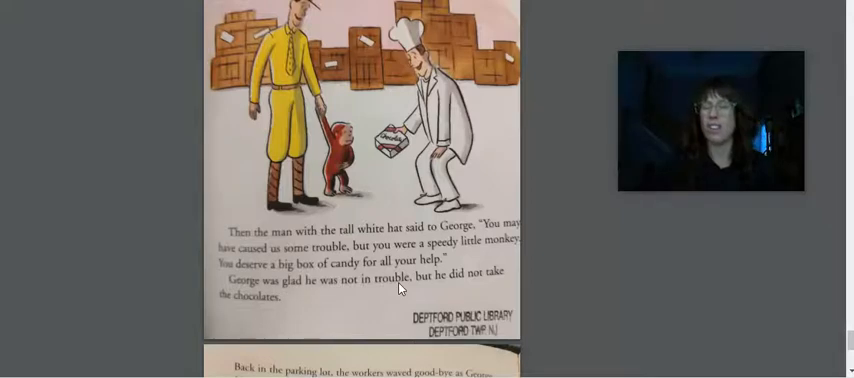
mouse_move(340, 156)
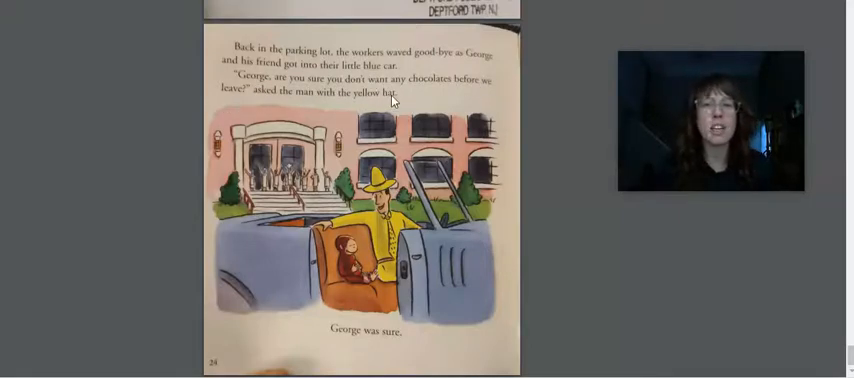
mouse_move(244, 276)
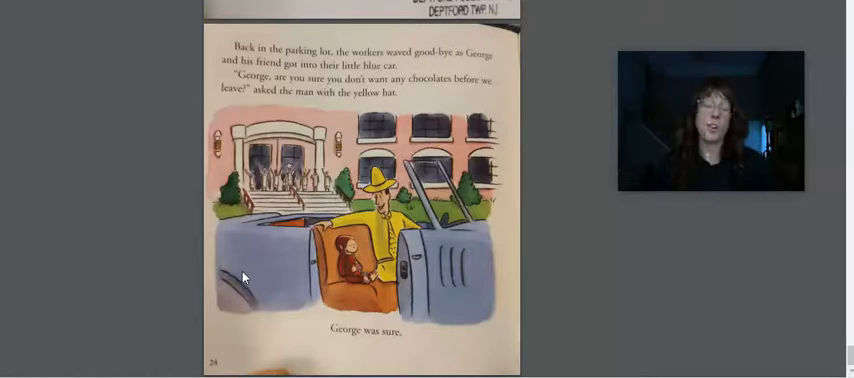